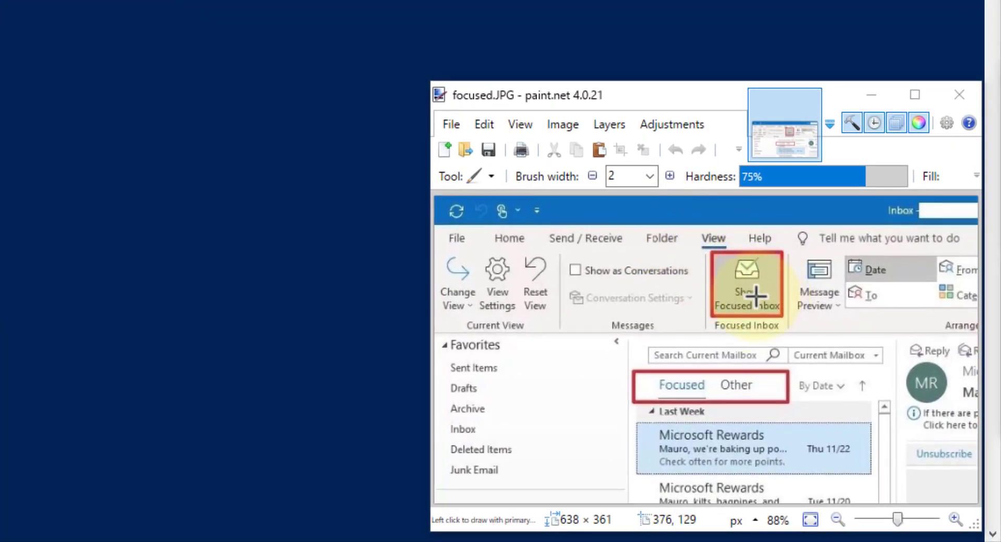
mouse_move(746, 287)
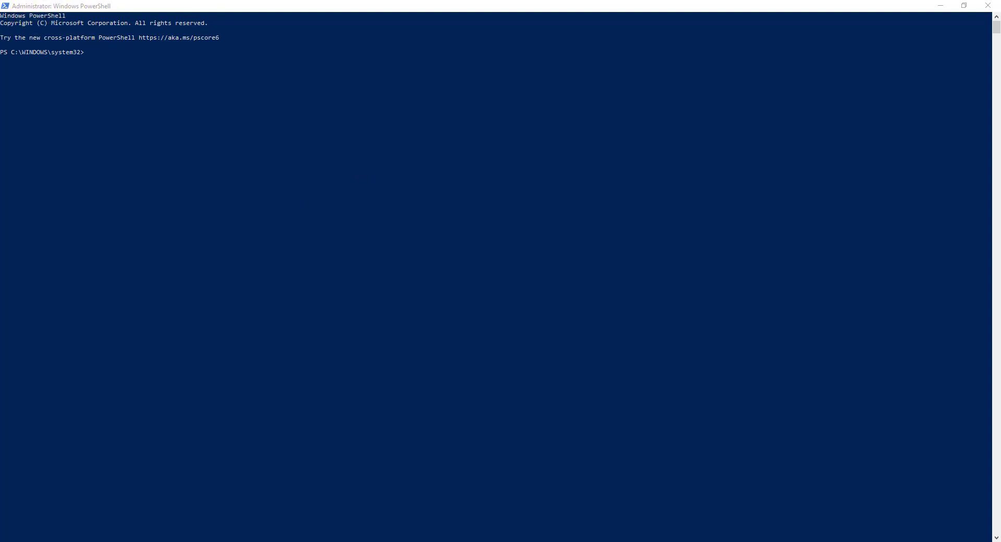
Set the PowerShell execution policy to RemoteSigned, confirming with Yes to All
text(Set-ExecutionPolicy RemoteSigned)
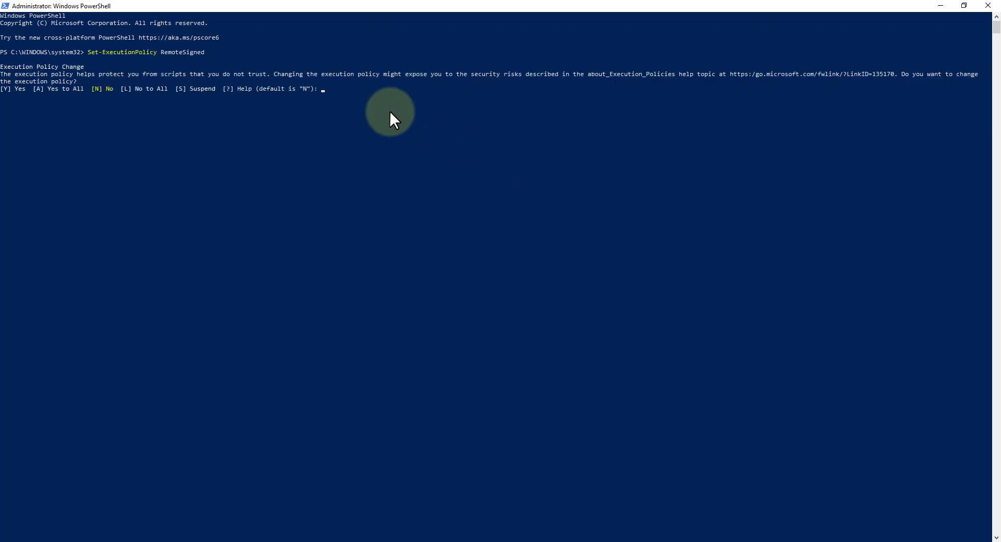
text(a)
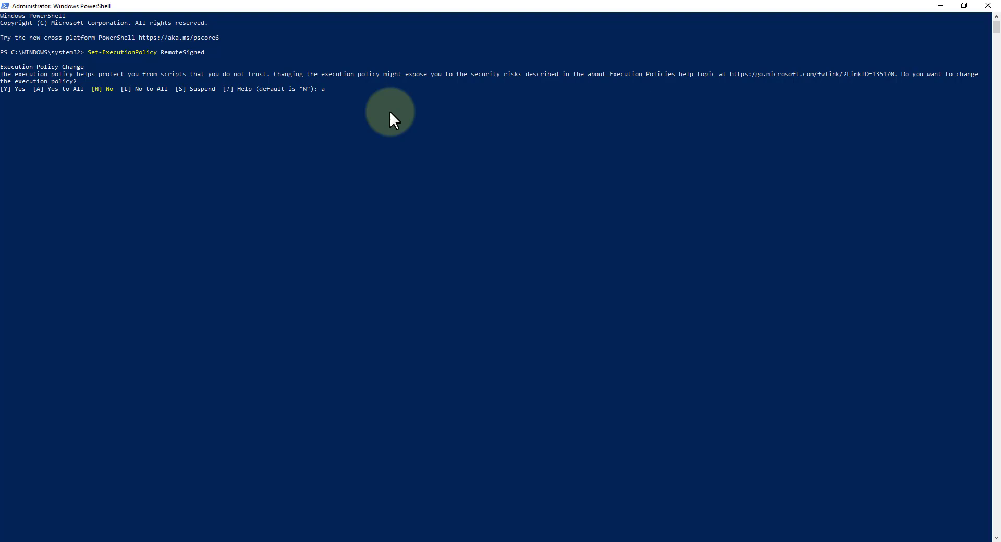
key(Return)
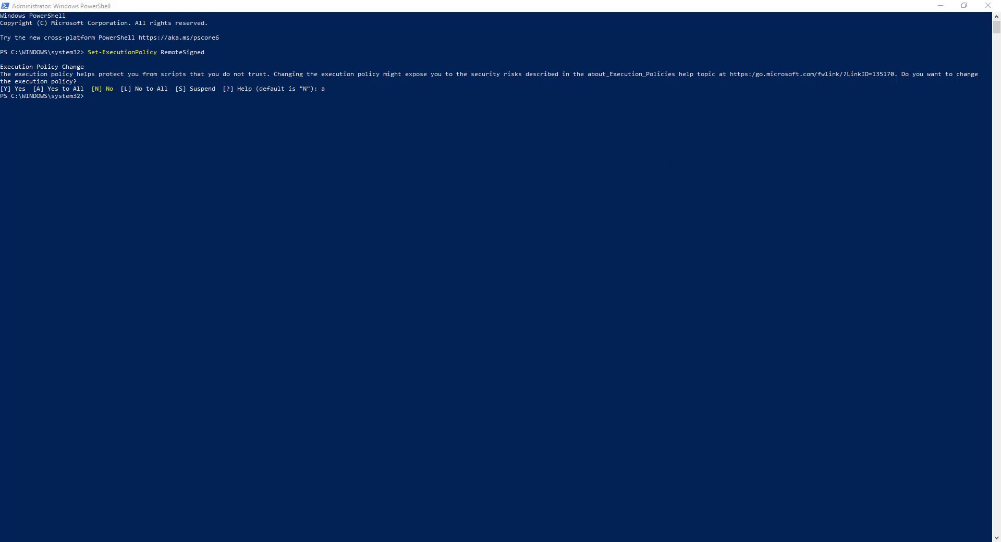
mouse_move(171, 122)
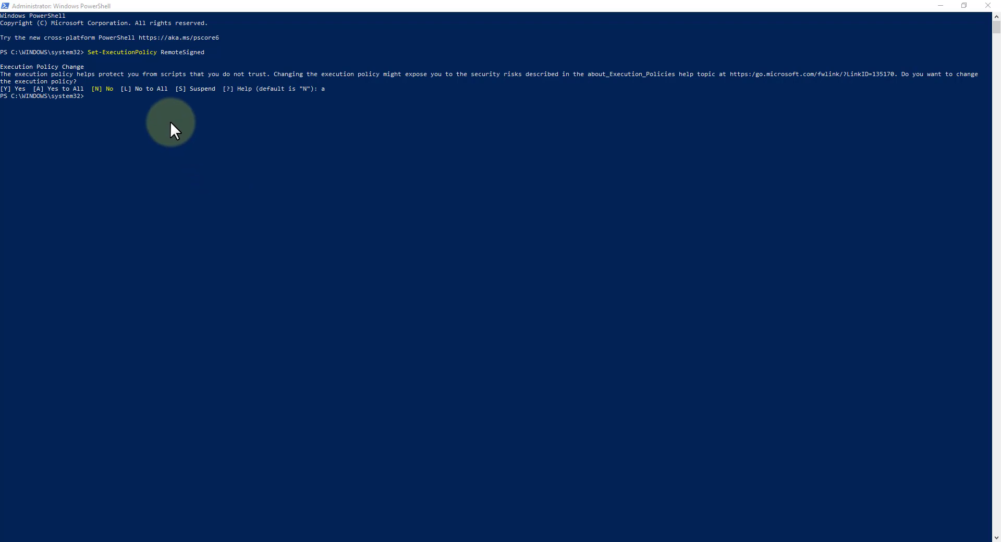
Store admin credentials, attempt the Exchange Online session, and re-enter credentials after access denied
text($UserCredential = Get-Credential)
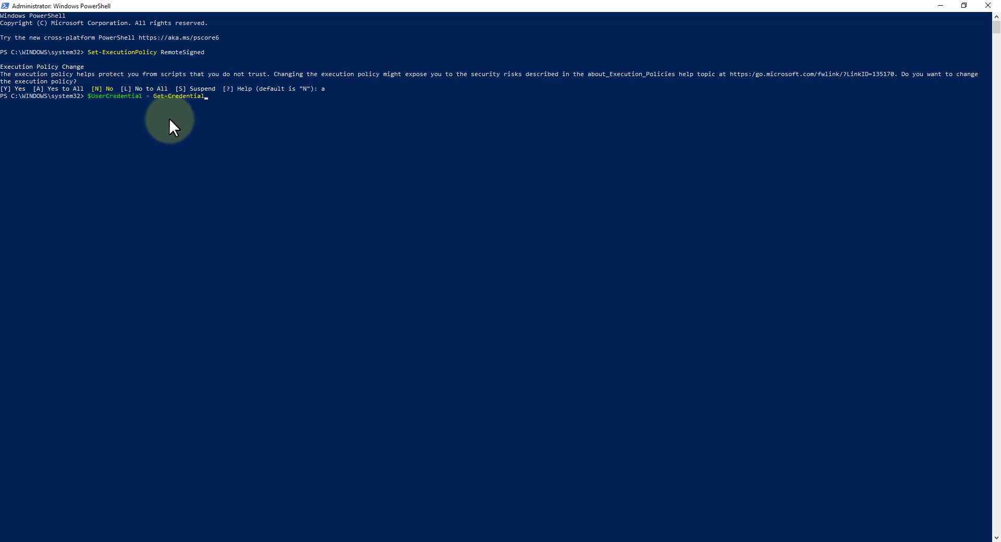
key(Return)
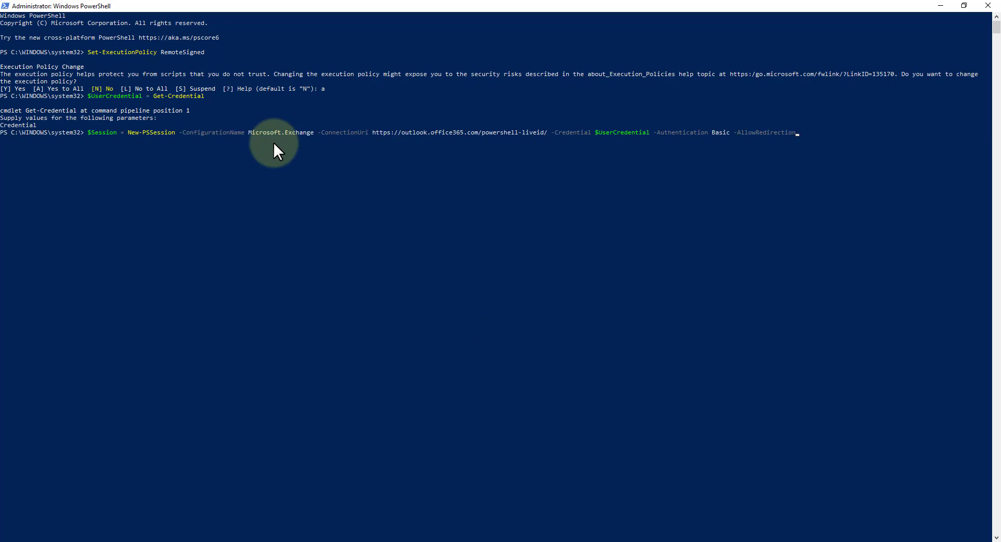
key(Return)
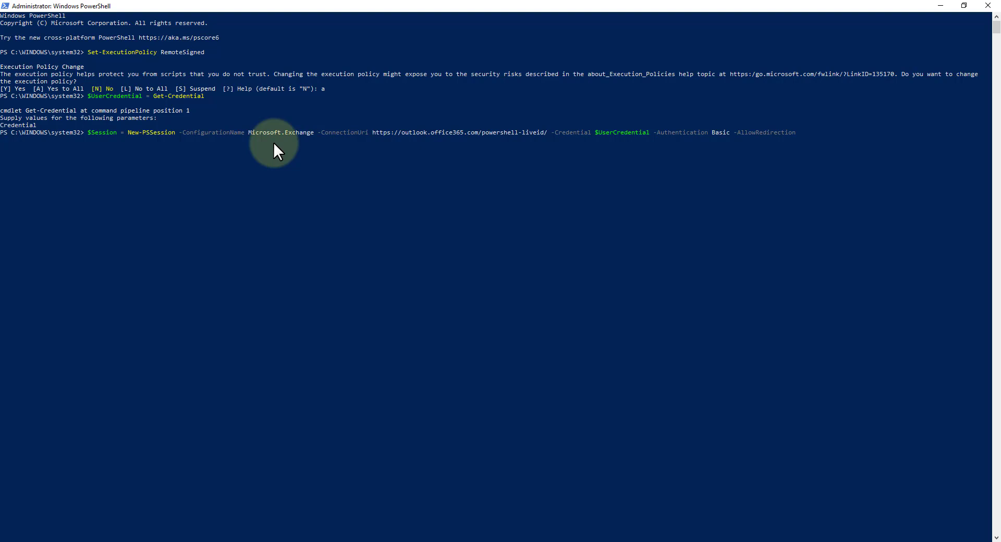
key(Return)
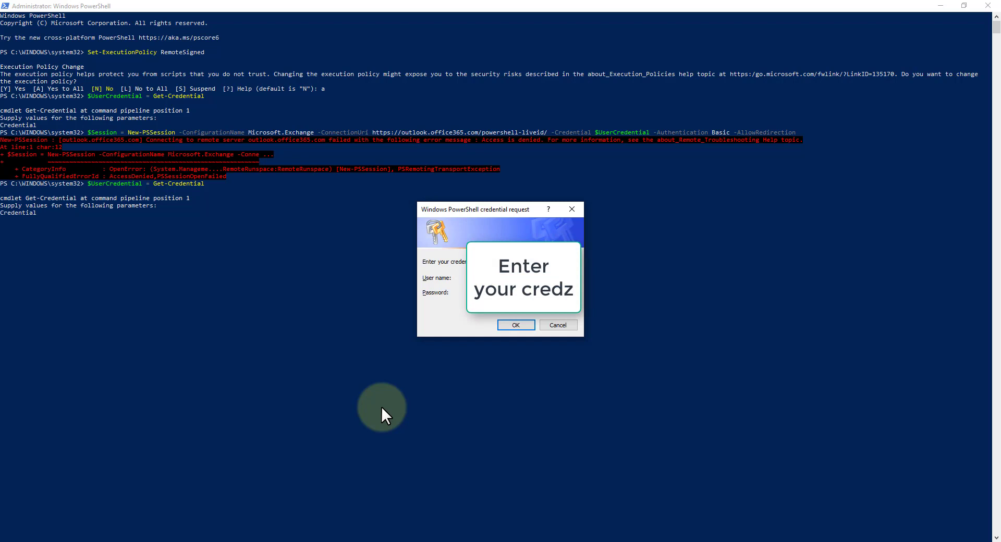
click(557, 326)
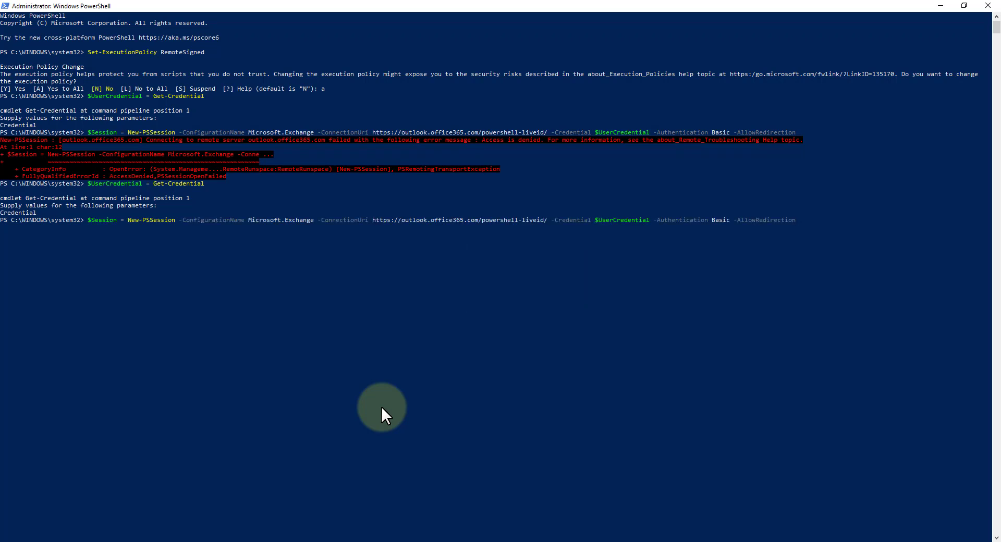
Rerun New-PSSession to Exchange Online and import its cmdlets with Import-PSSession -DisableNameChecking
key(Return)
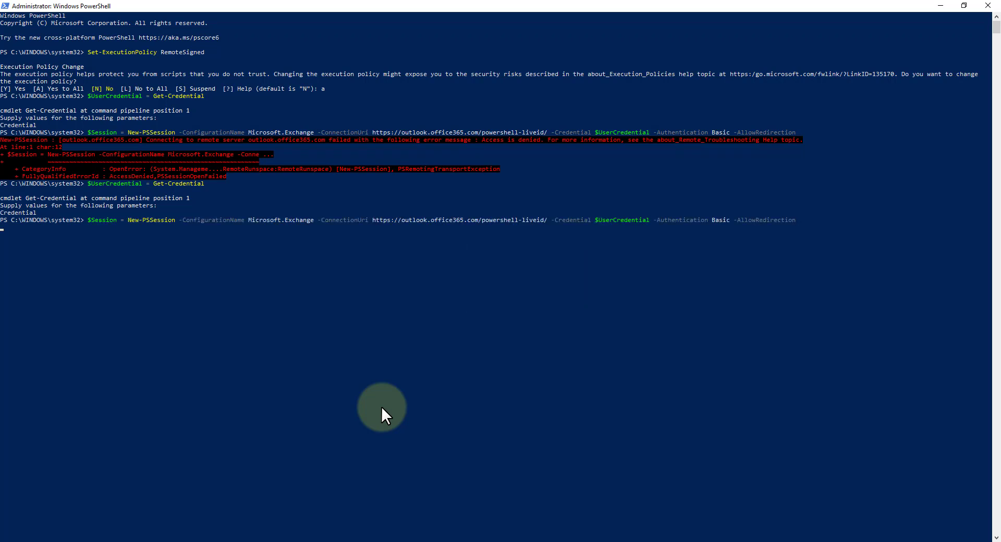
key(Return)
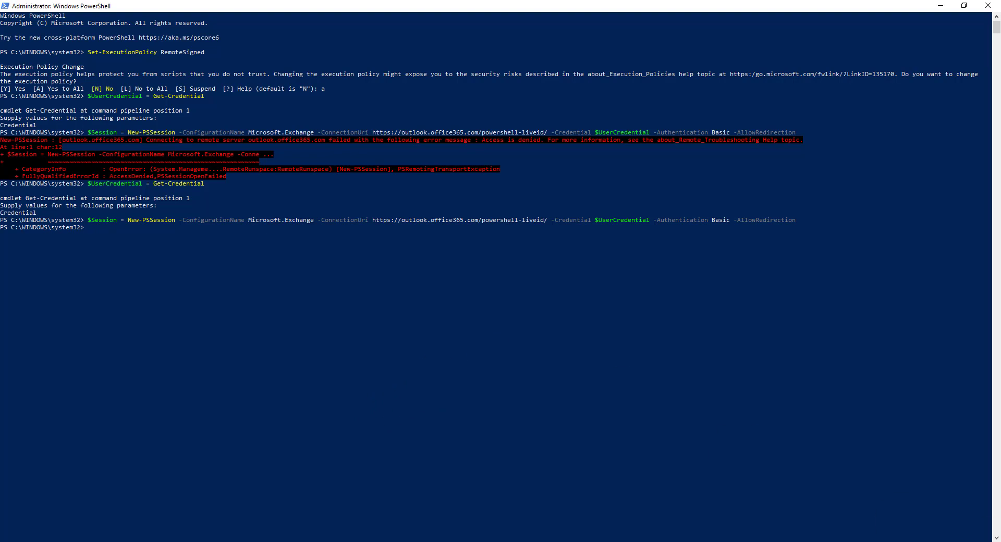
mouse_move(250, 258)
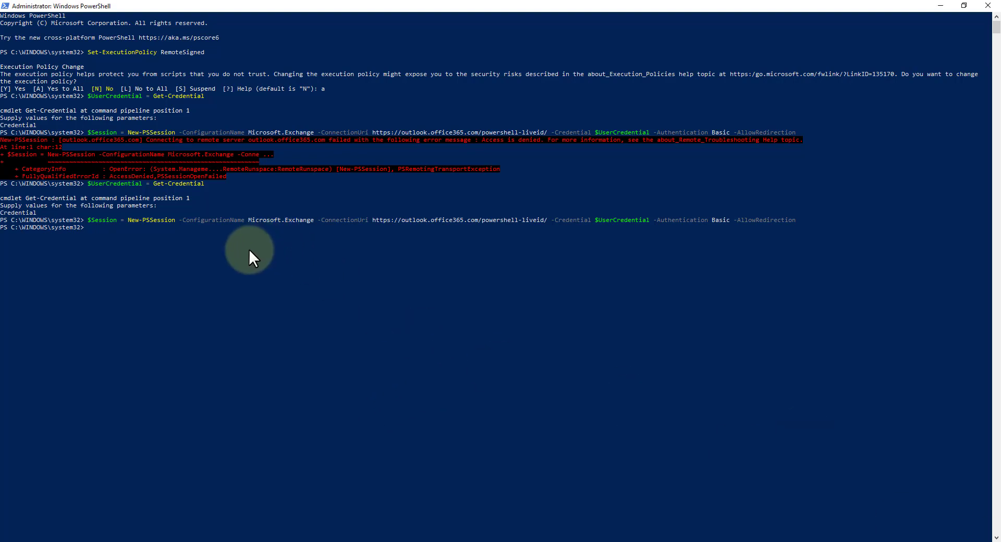
text(Import-PSSession $Session -DisableNameChecking)
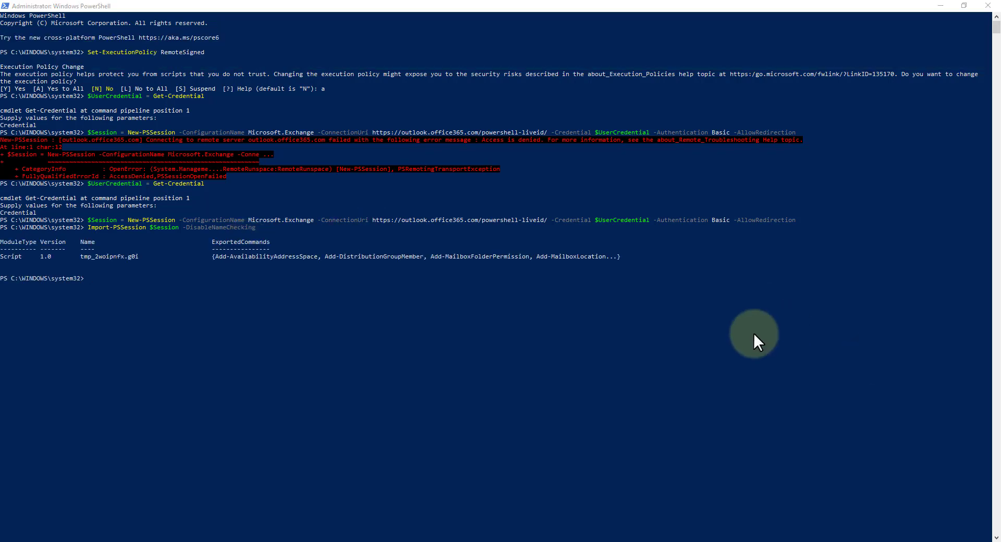
mouse_move(224, 294)
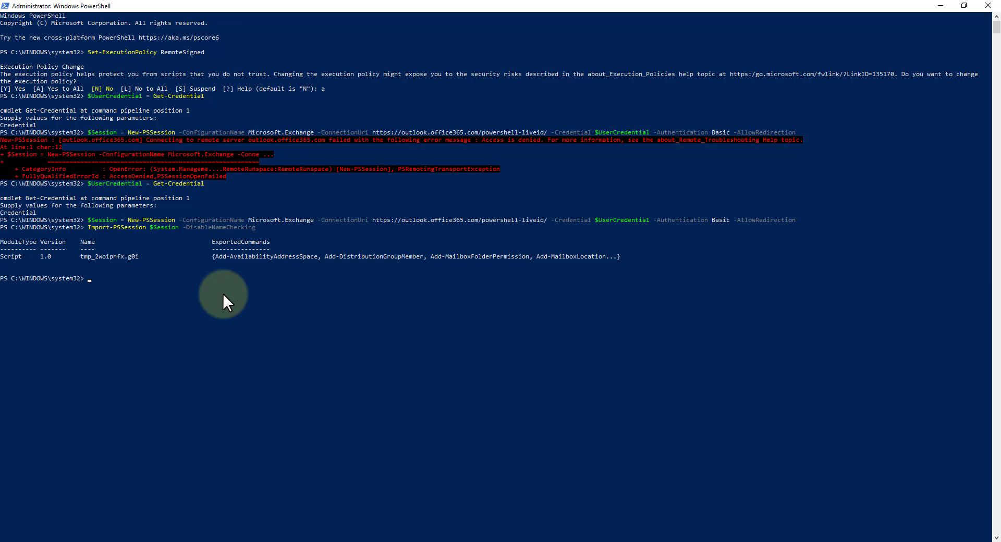
Run Set-OrganizationConfig -FocusedInboxOn $false to disable Focused Inbox for everyone
text(Set-OrganizationConfig -FocusedInboxOn $false)
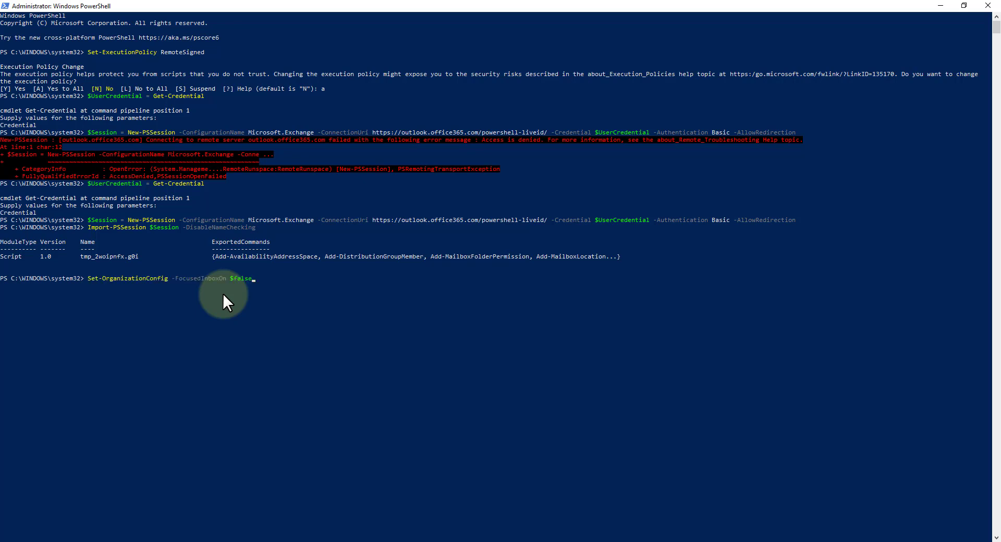
key(Return)
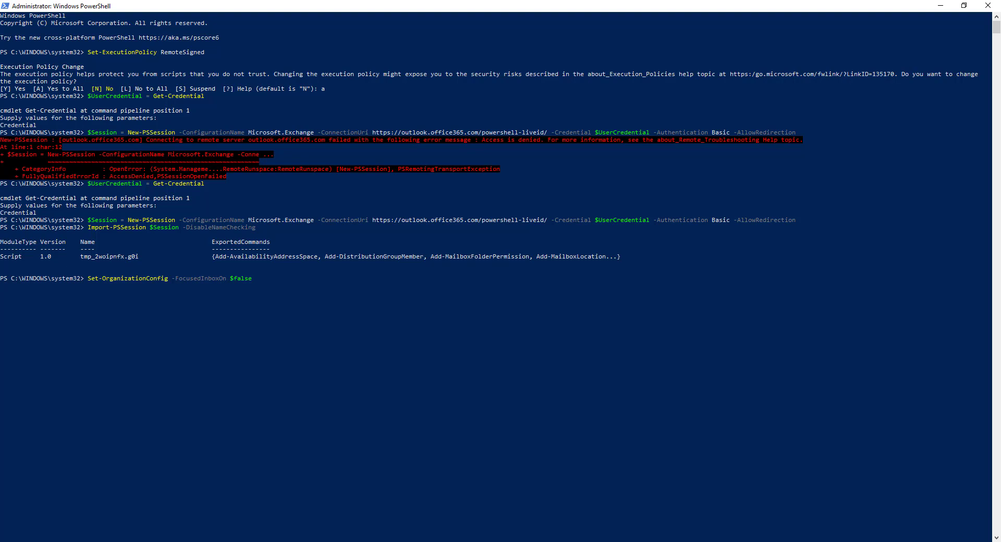
key(Return)
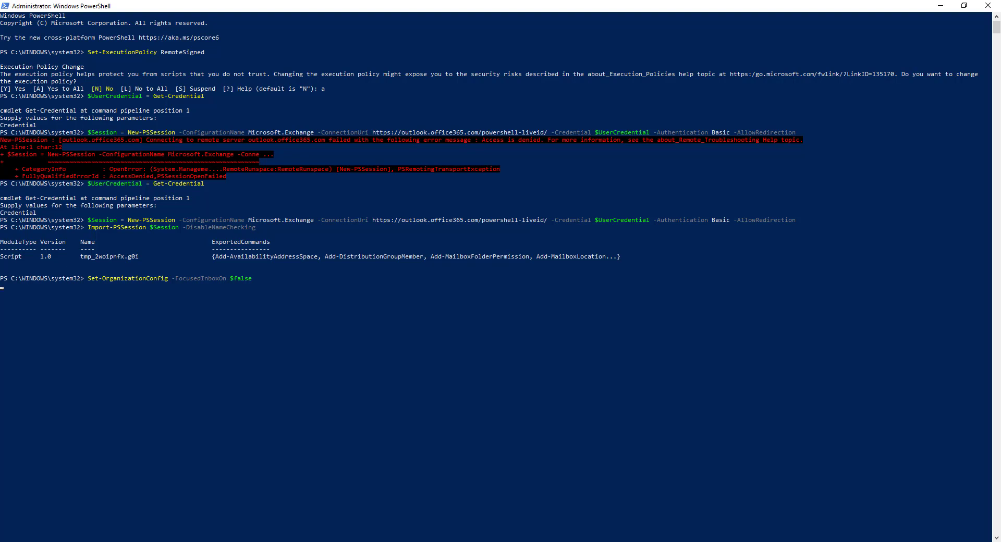
key(Return)
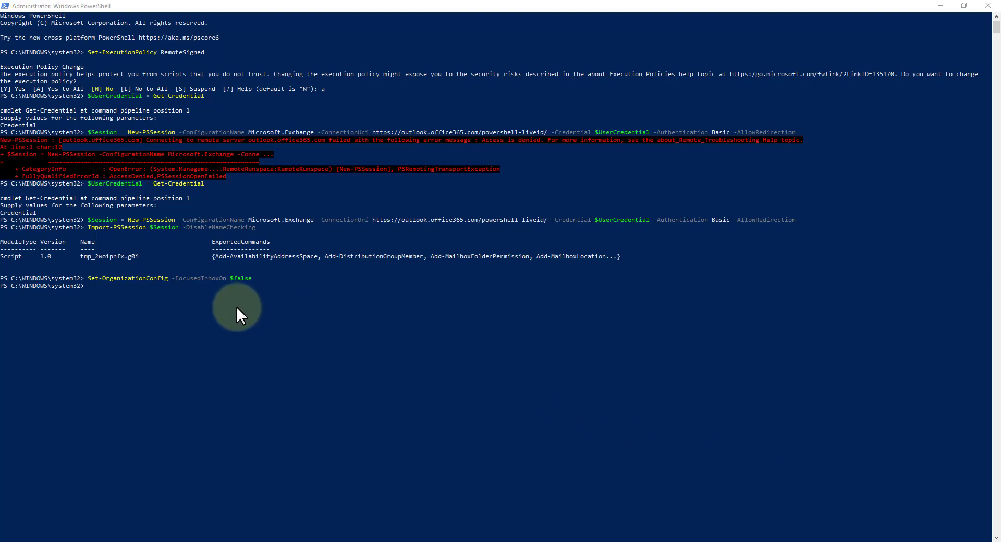
Run Remove-PSSession $Session to disconnect from Exchange Online
text(Remove-PSSession $Session)
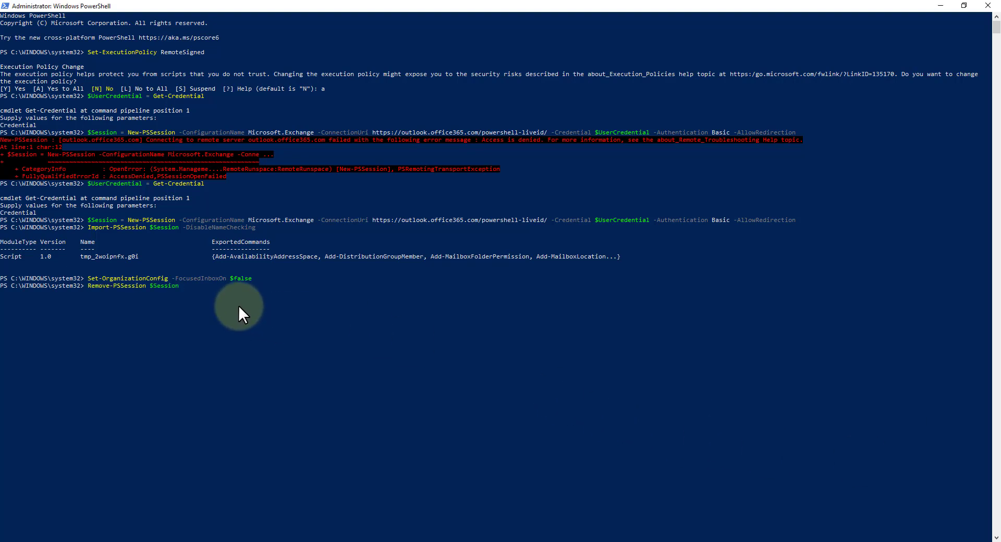
key(Return)
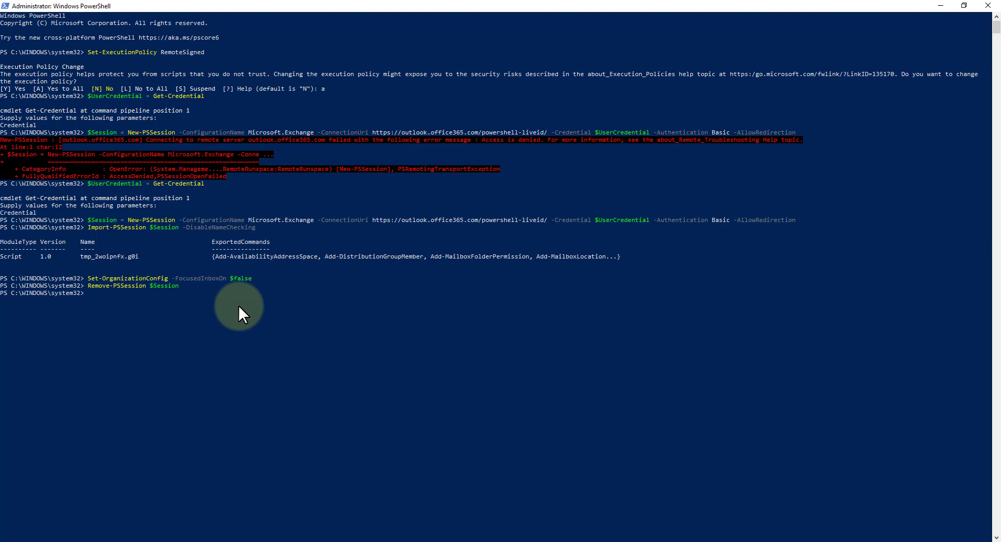
mouse_move(652, 392)
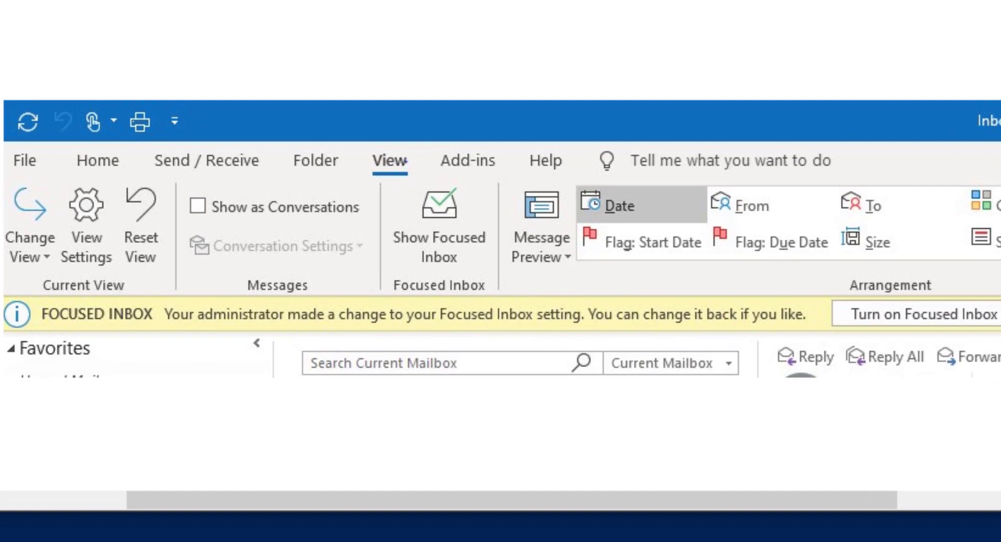
mouse_move(377, 225)
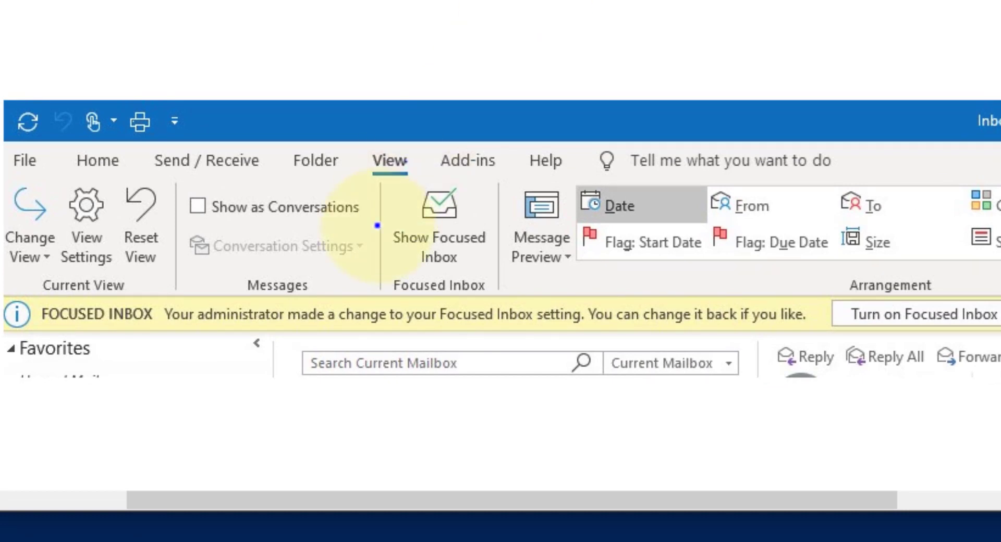
mouse_move(376, 225)
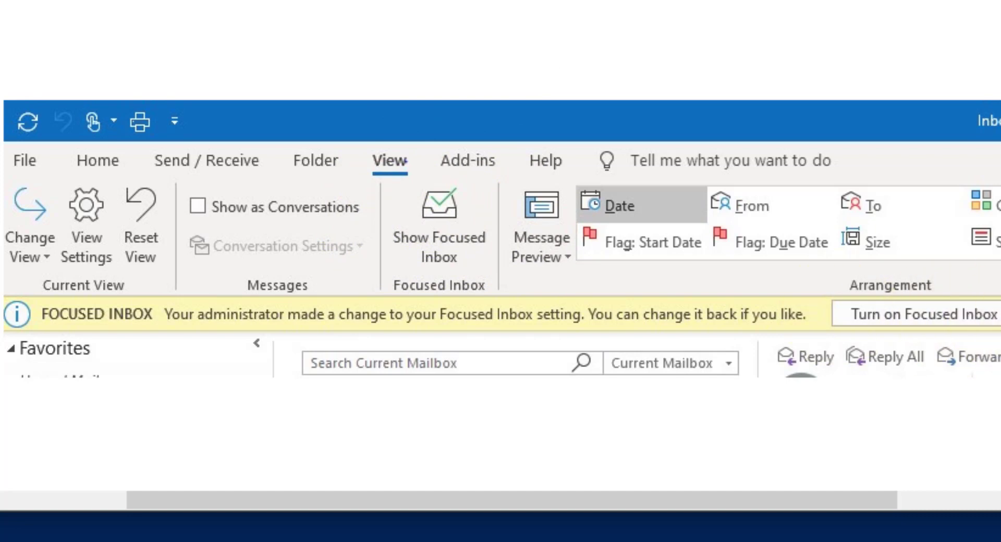